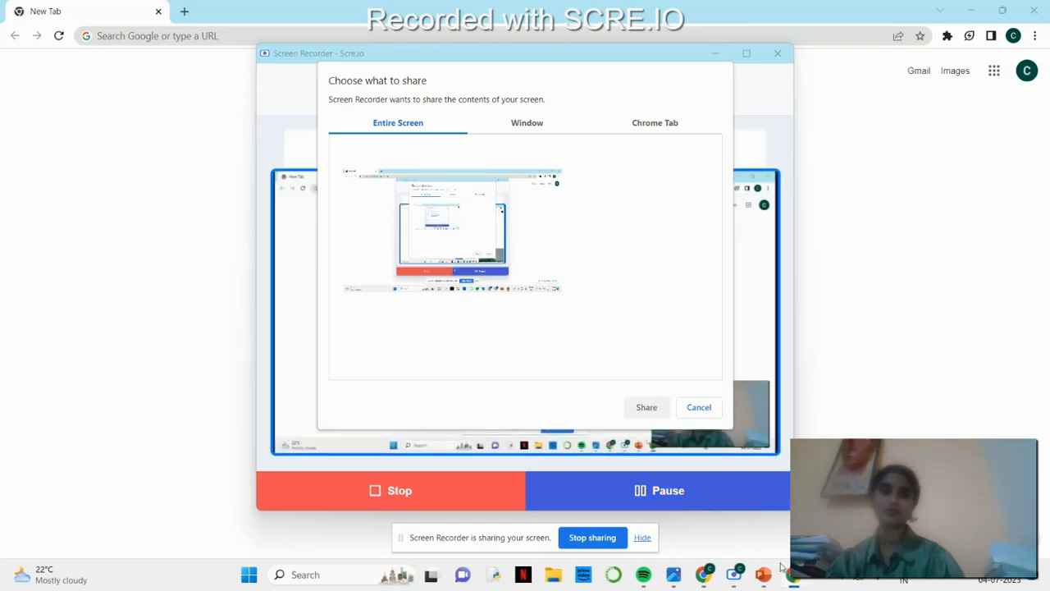
Share the entire screen in Scre.io Screen Recorder.
left_click(645, 407)
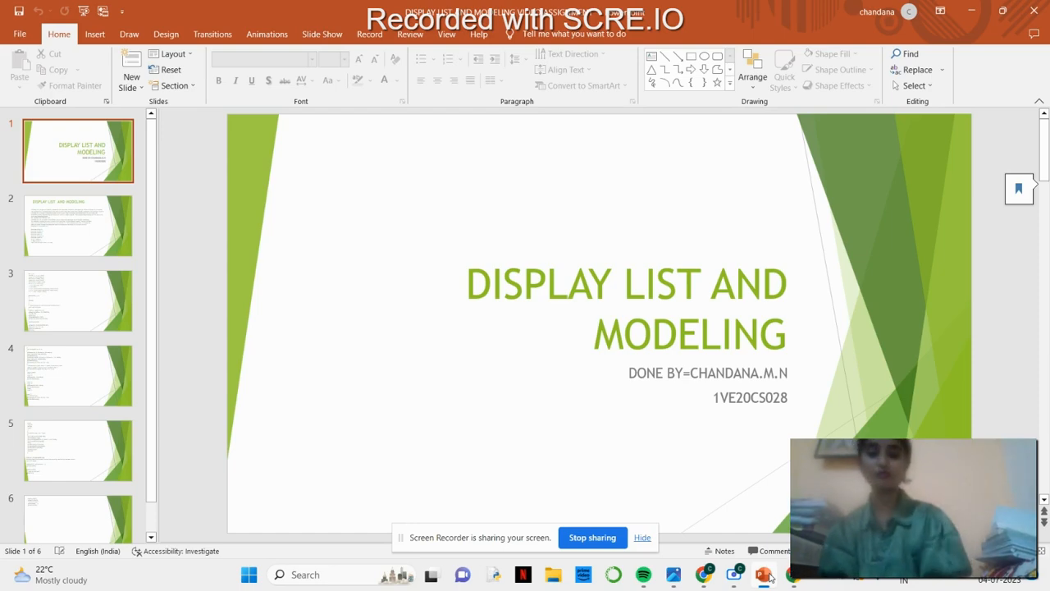
Show slide 2, explaining OpenGL display lists with the torus example.
left_click(78, 225)
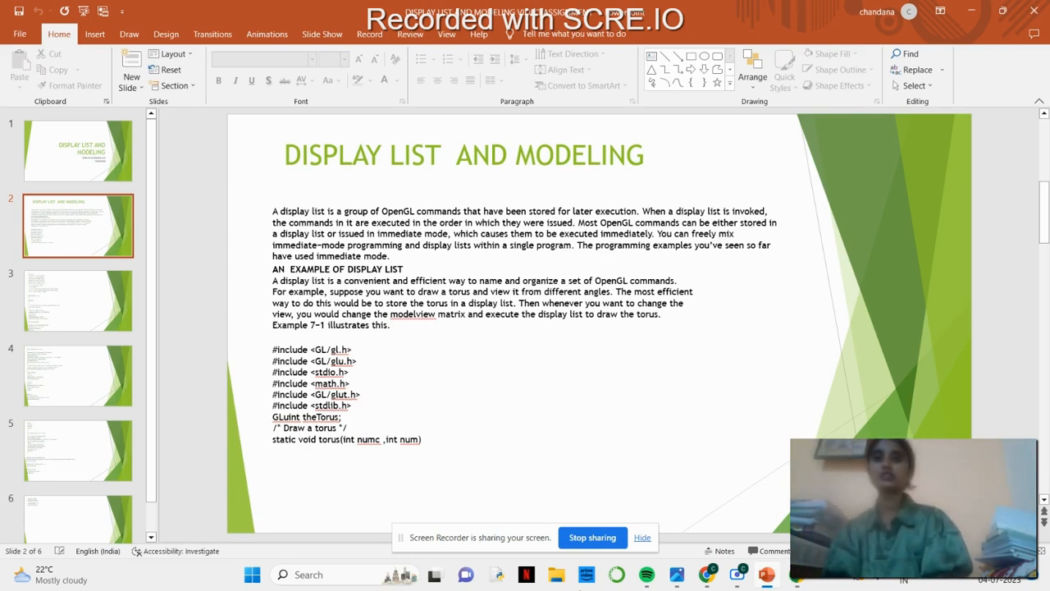
mouse_move(560, 509)
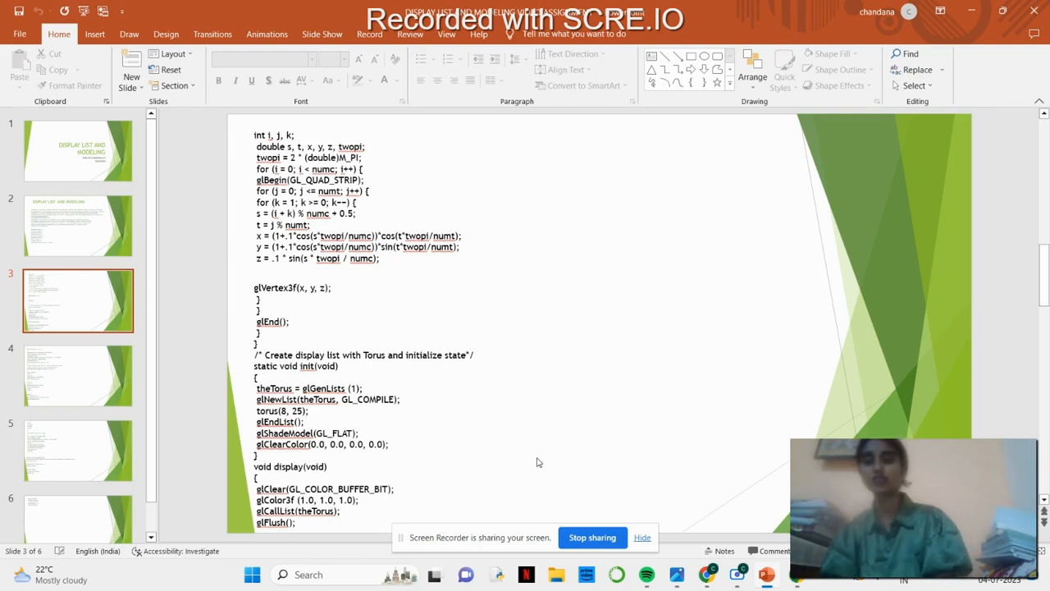
Jump ahead to slide 5 on hierarchical models and the EYE display list.
left_click(78, 374)
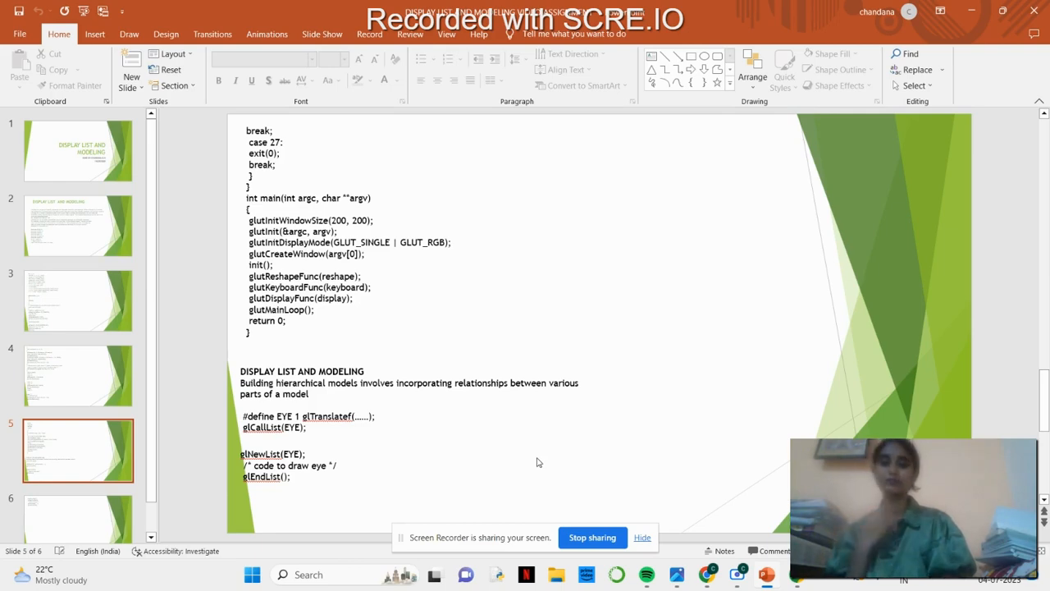
left_click(78, 299)
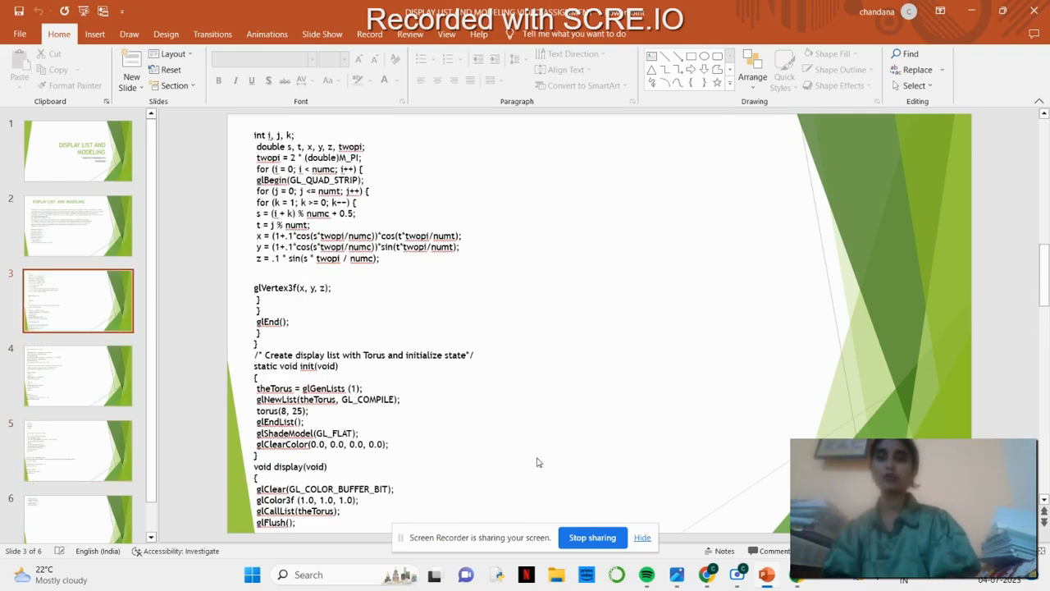
left_click(78, 225)
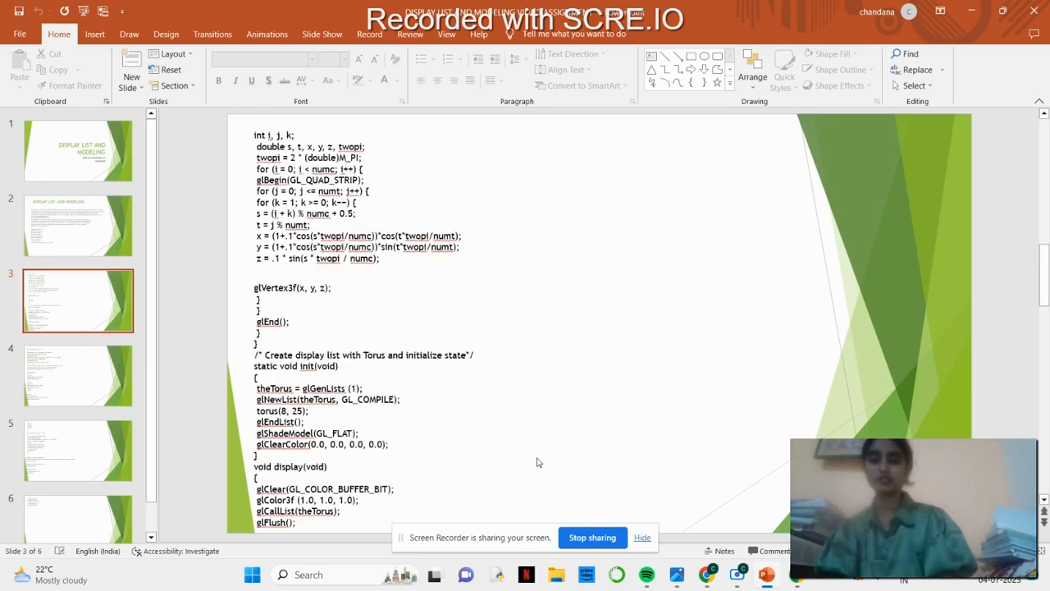
left_click(78, 226)
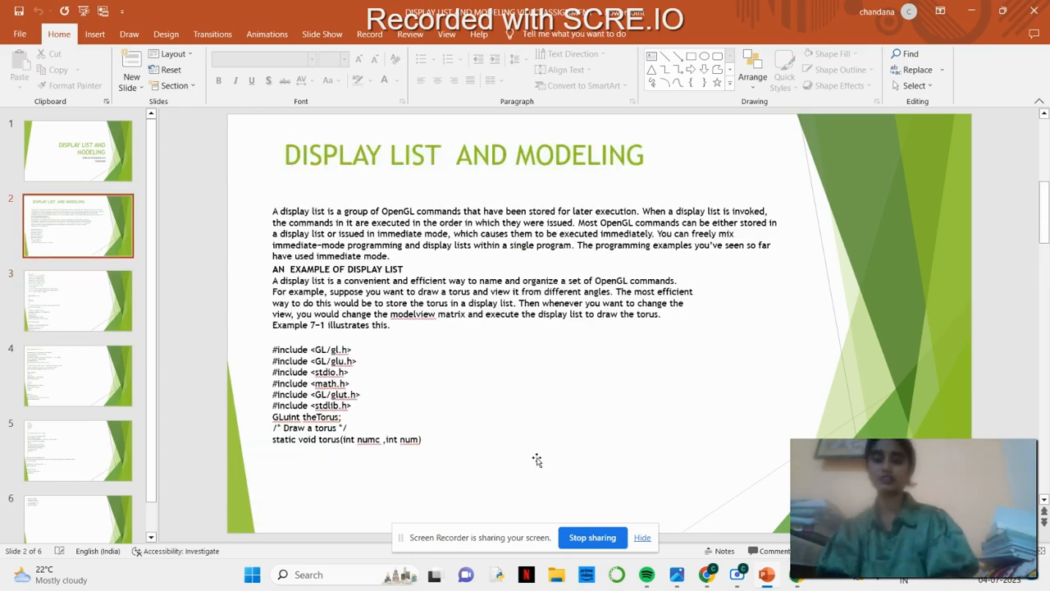
left_click(78, 299)
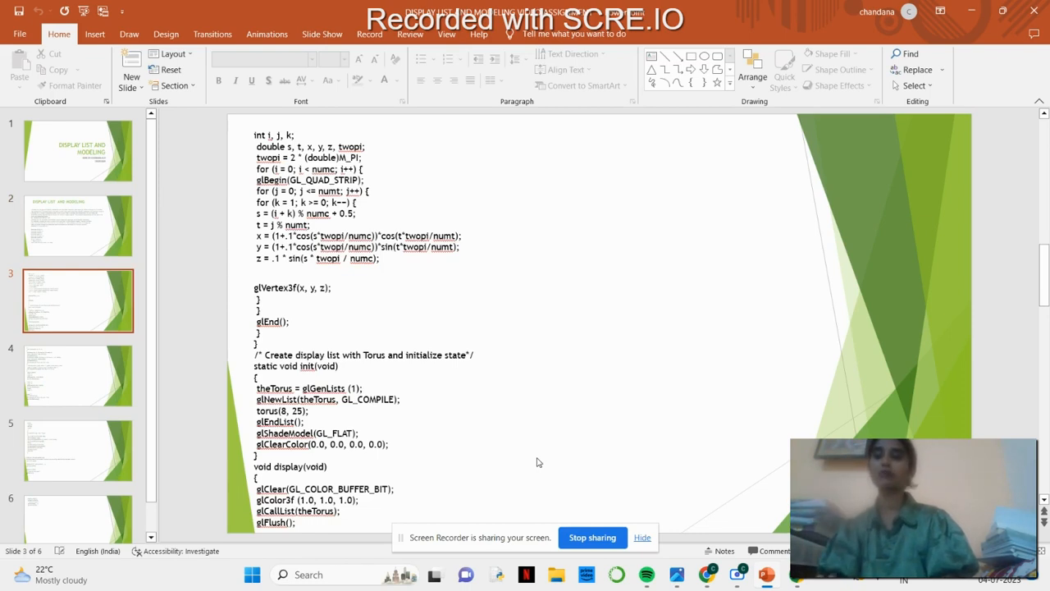
left_click(78, 376)
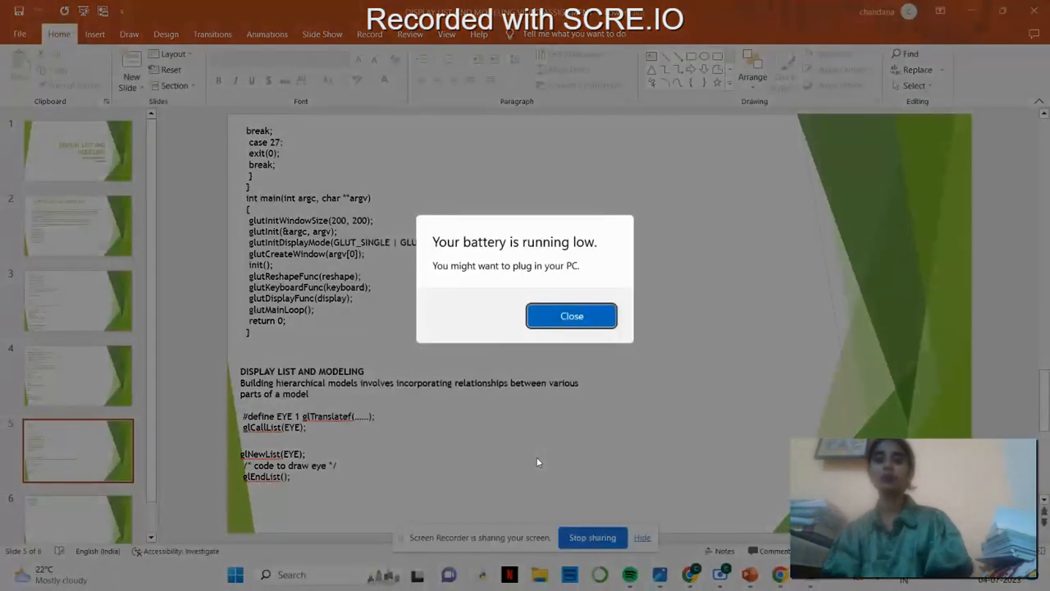
left_click(571, 315)
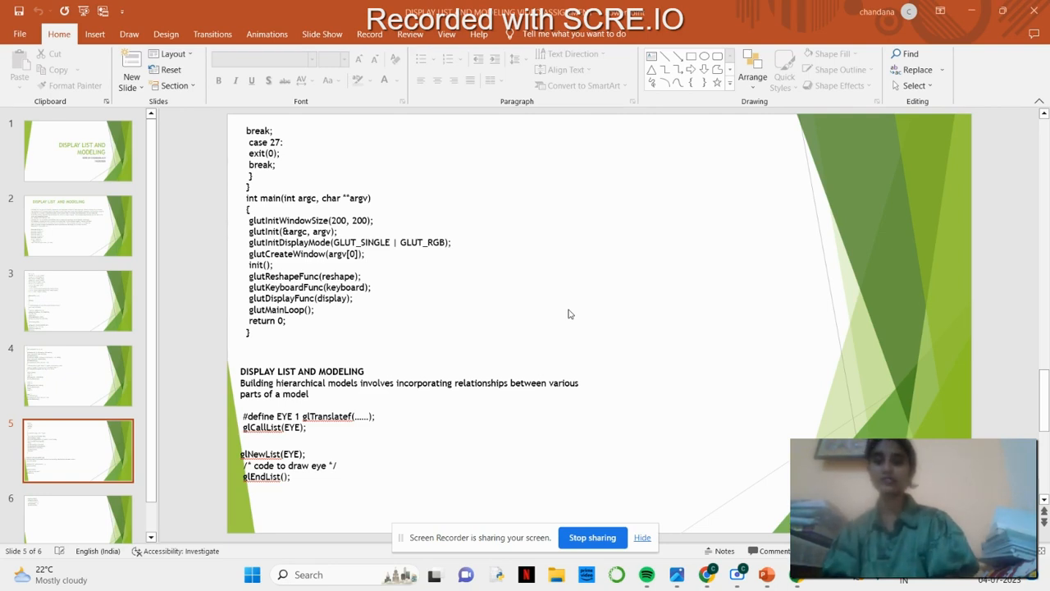
mouse_move(686, 325)
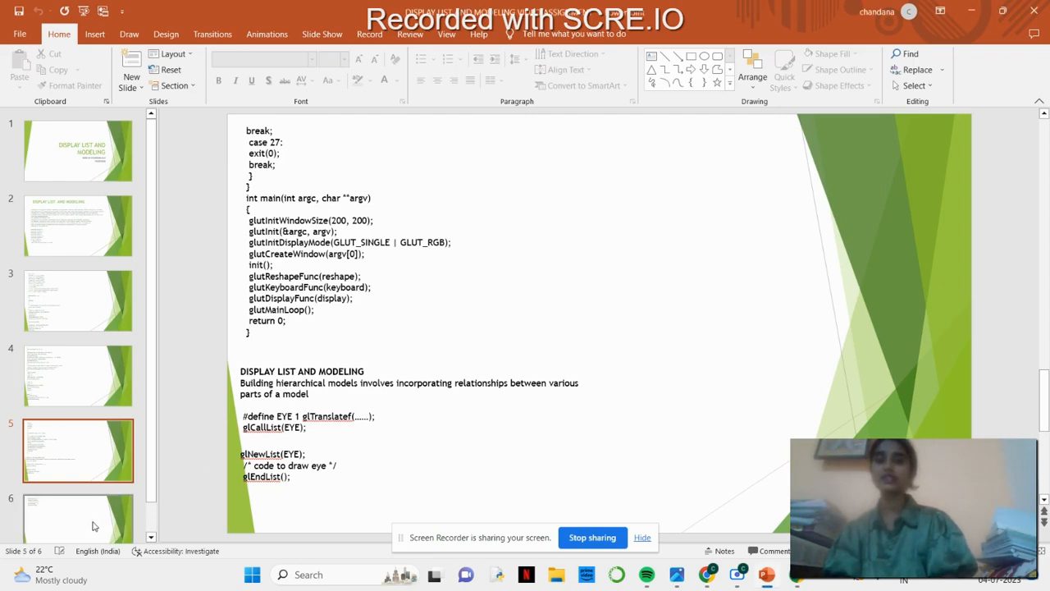
left_click(78, 492)
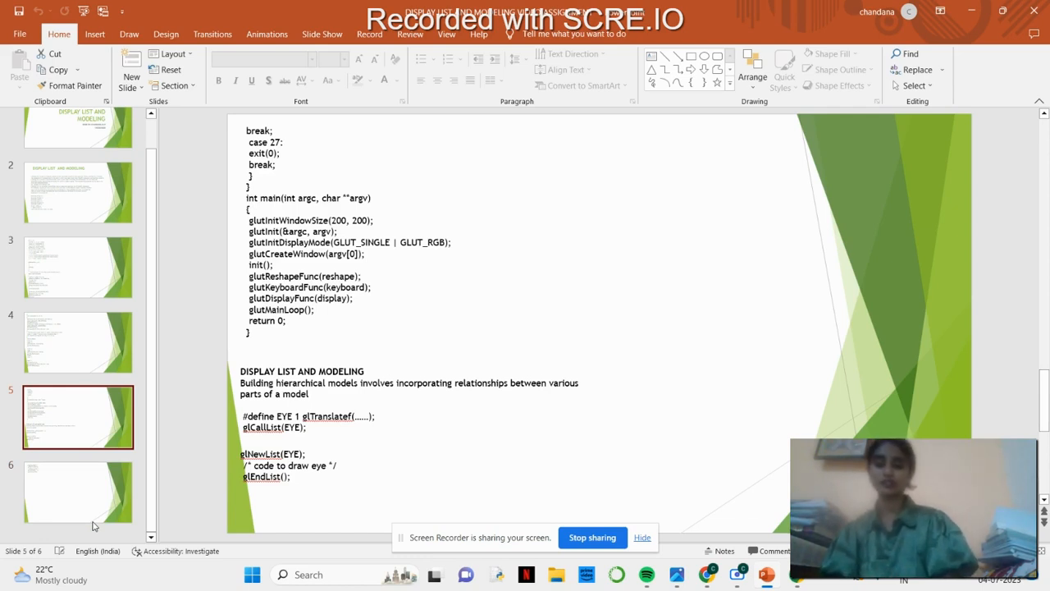
Revisit slide 2, then show slide 3's torus drawing and display-list code.
left_click(78, 192)
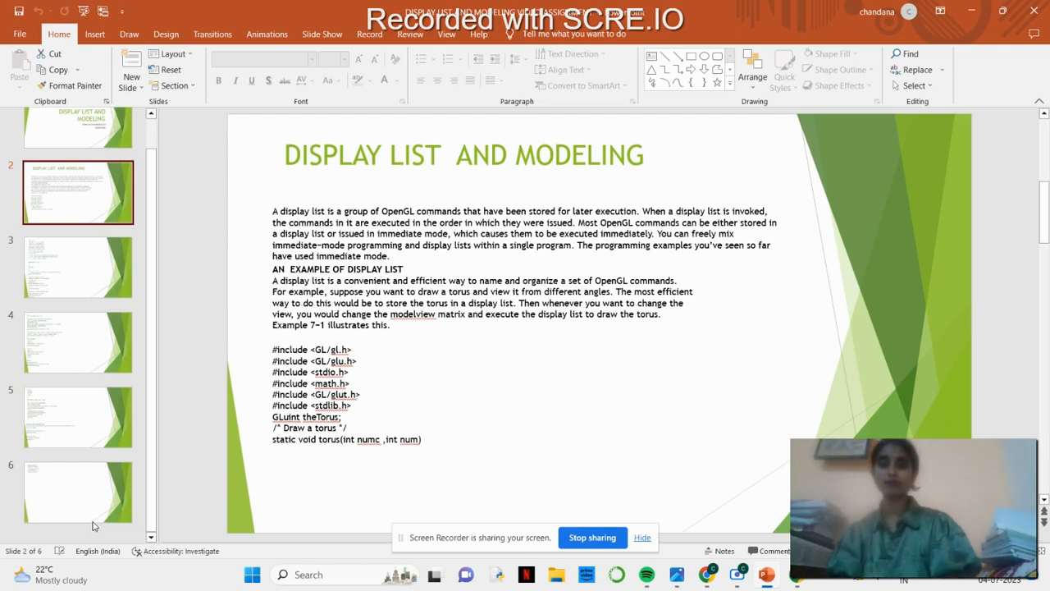
left_click(78, 266)
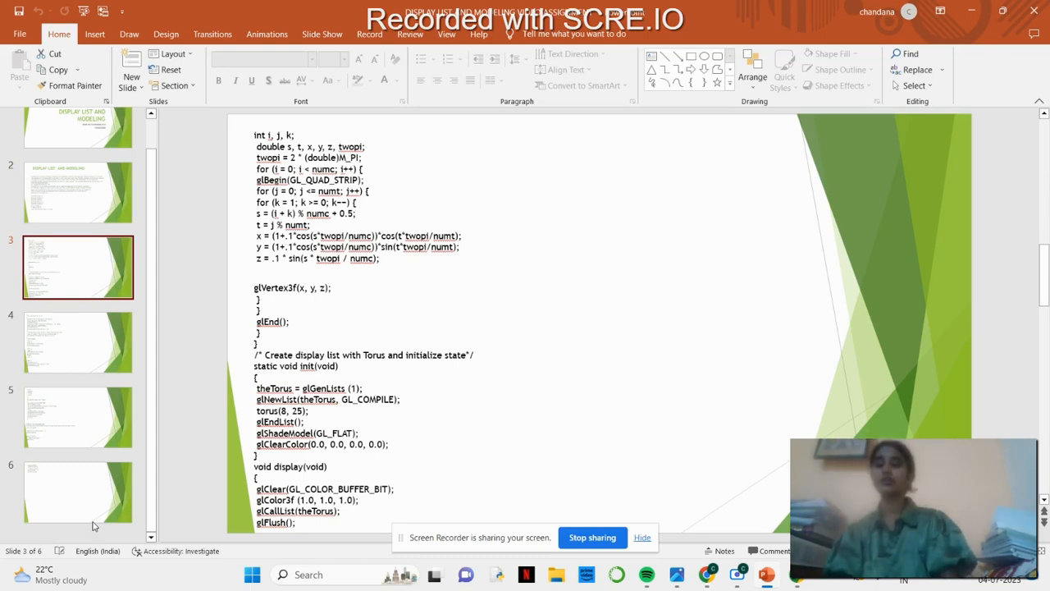
View slide 4's reshape and keyboard code, then slide 5's main function.
left_click(77, 342)
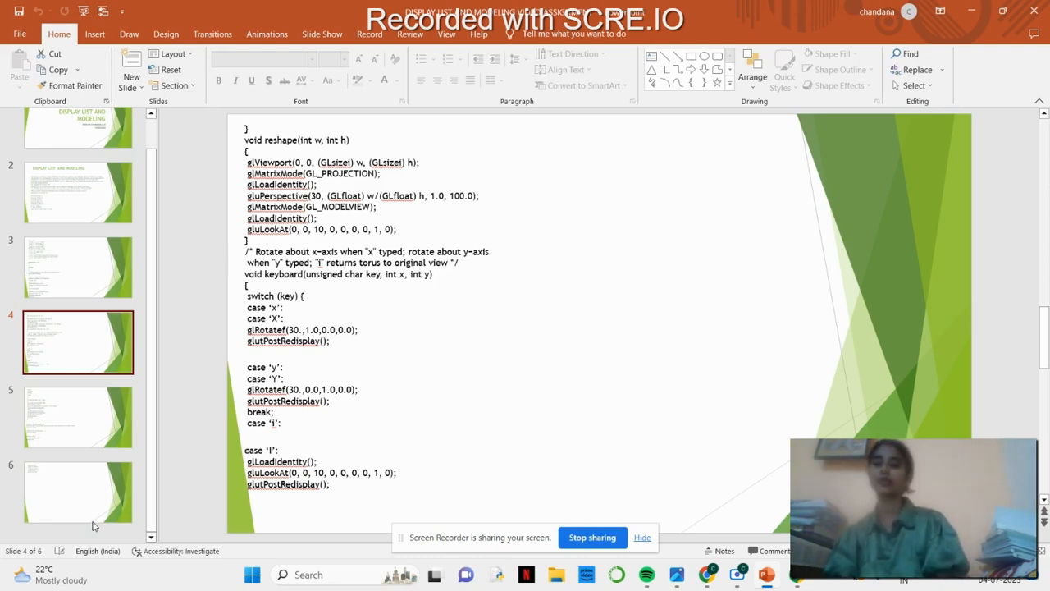
left_click(78, 416)
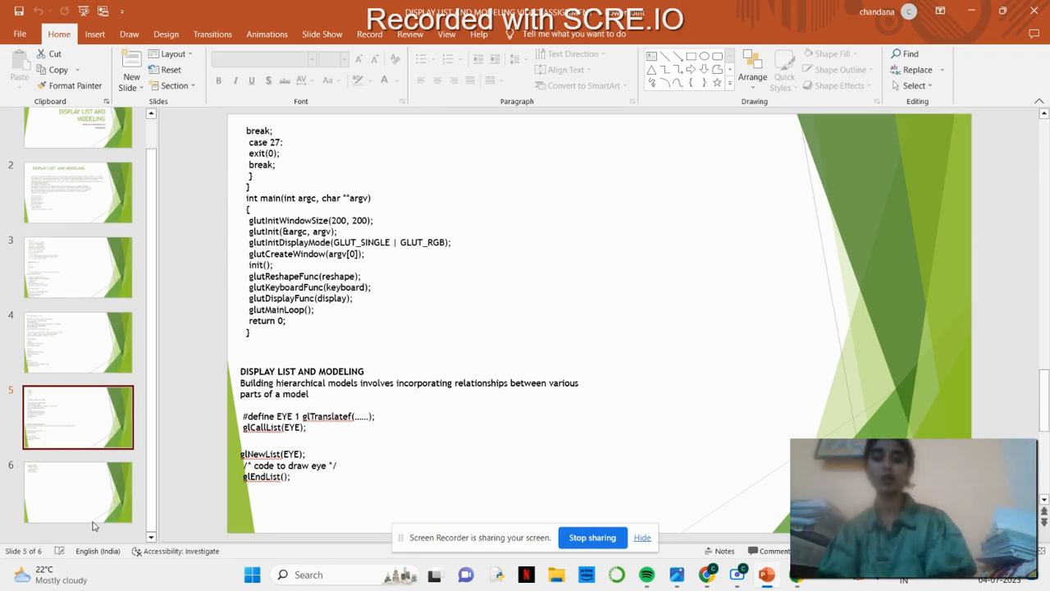
Pass through slide 4 back to the Display List and Modeling title slide.
left_click(78, 342)
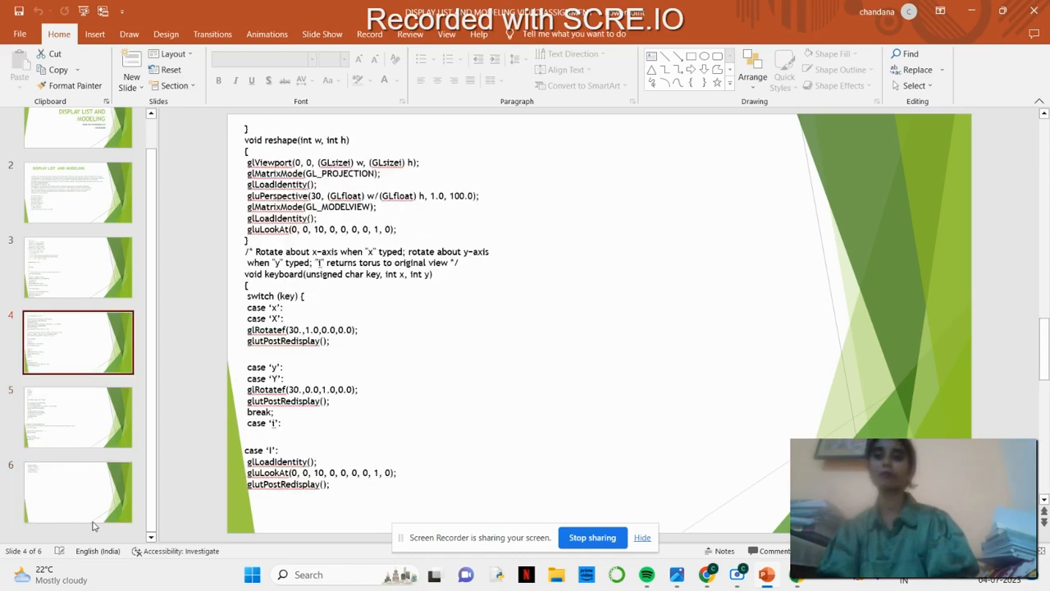
left_click(78, 150)
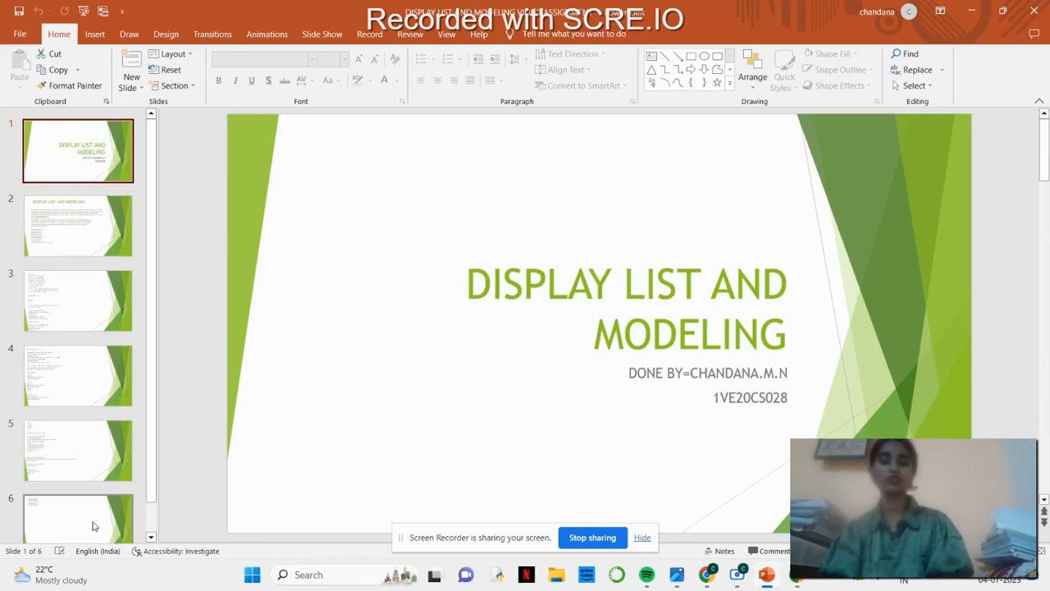
mouse_move(161, 424)
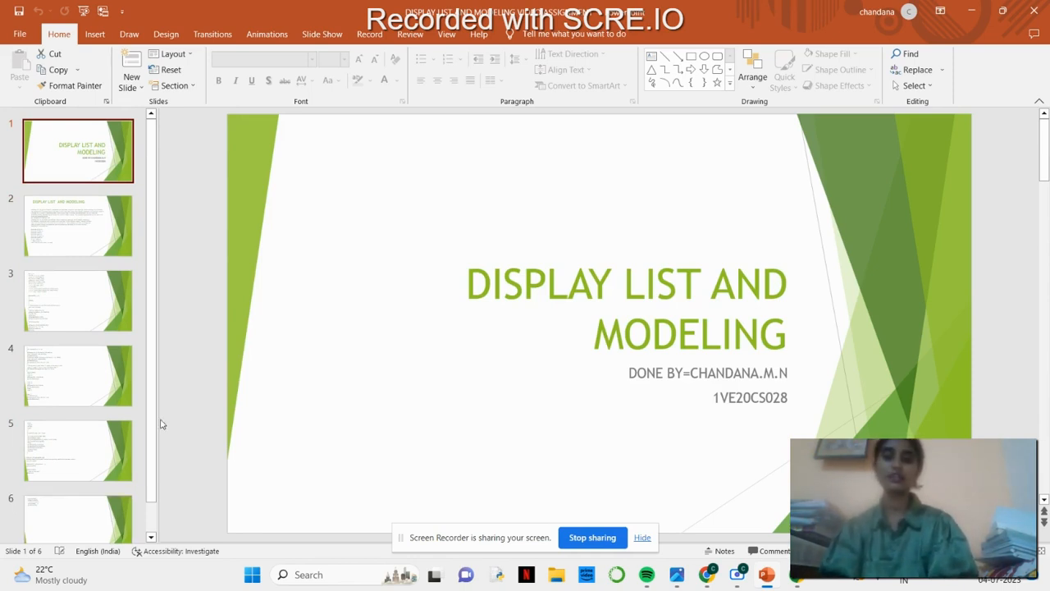